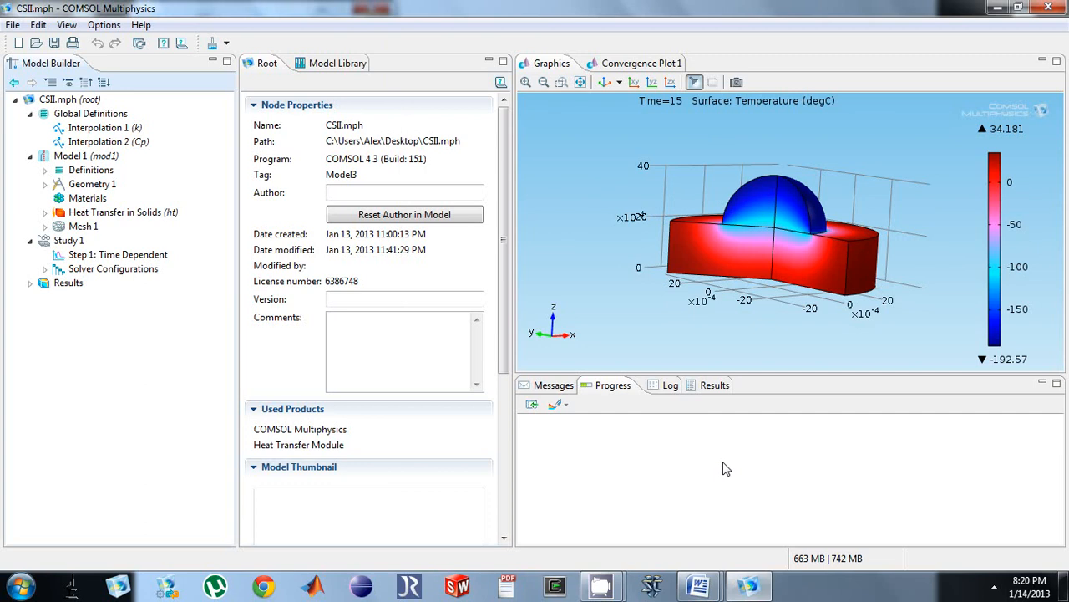
{"action": "mouse_move", "coordinate": [582, 461]}
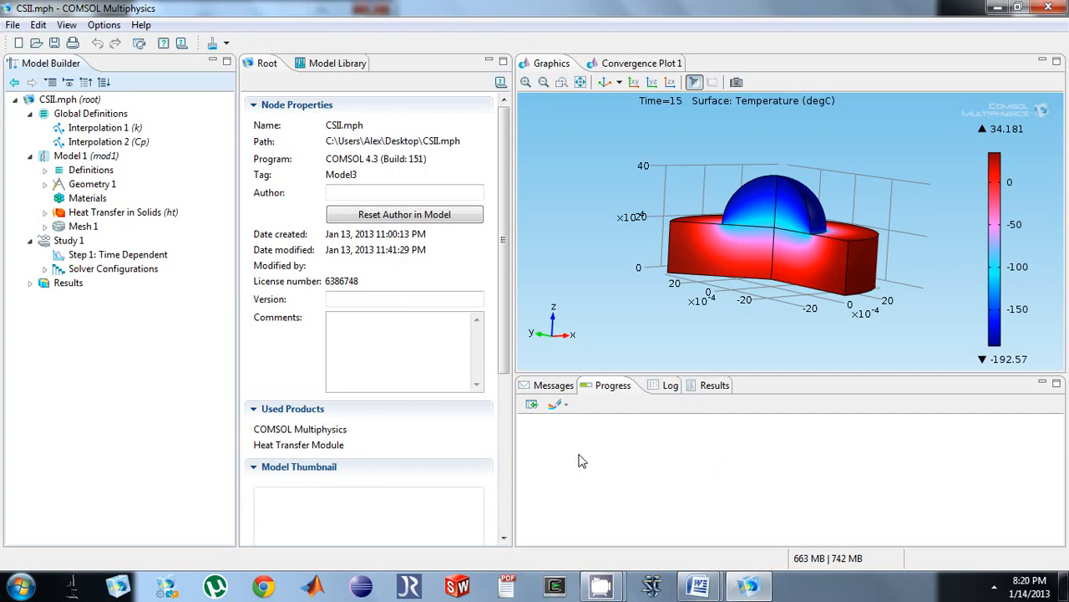
{"action": "mouse_move", "coordinate": [47, 226]}
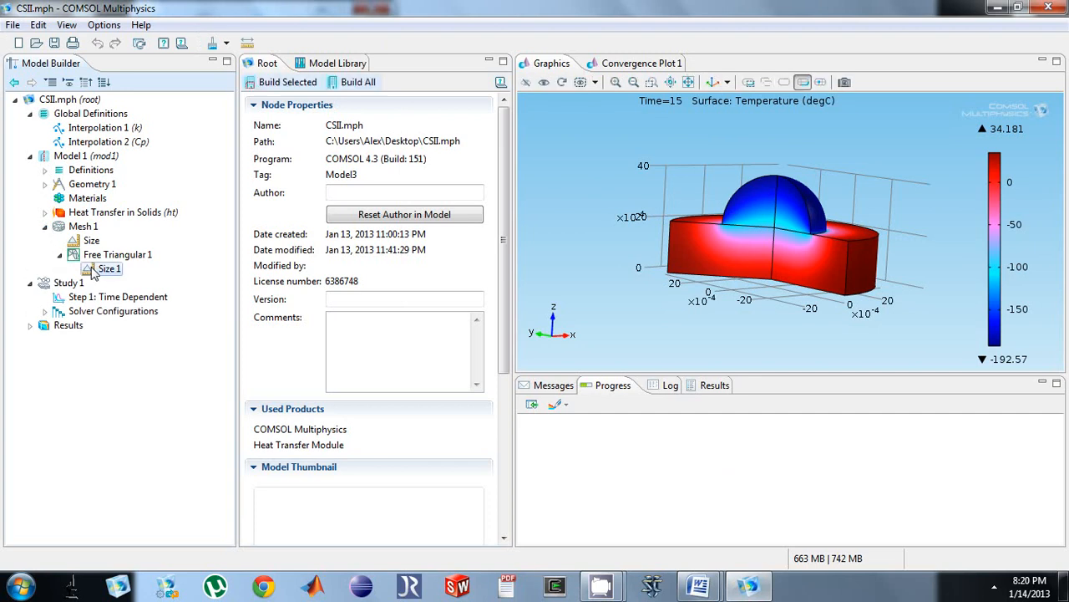
Step: Set Size 1 of Free Triangular 1 to Custom with Maximum element size e_max
{"action": "left_click", "coordinate": [110, 267]}
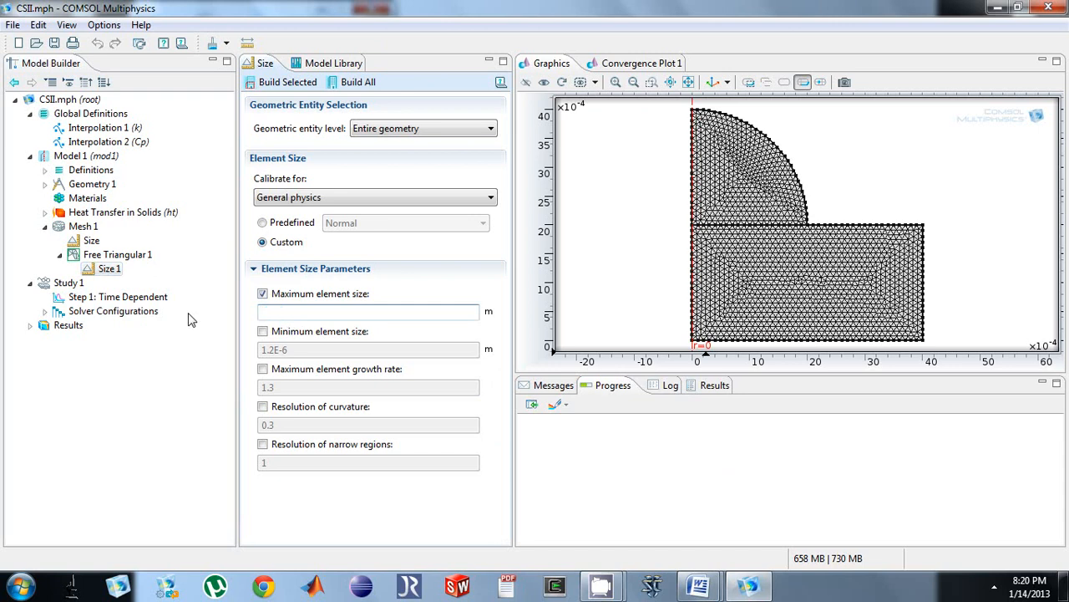
{"action": "type", "text": "e_max"}
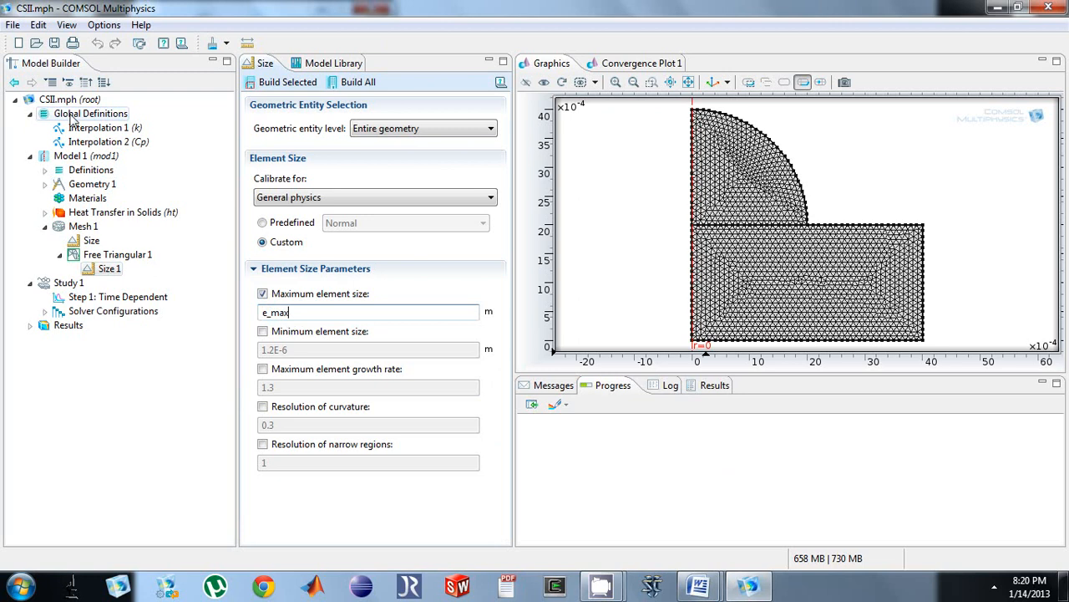
Step: Add a Global Definitions parameter e_max with expression .0001, then collapse Mesh 1
{"action": "right_click", "coordinate": [90, 113]}
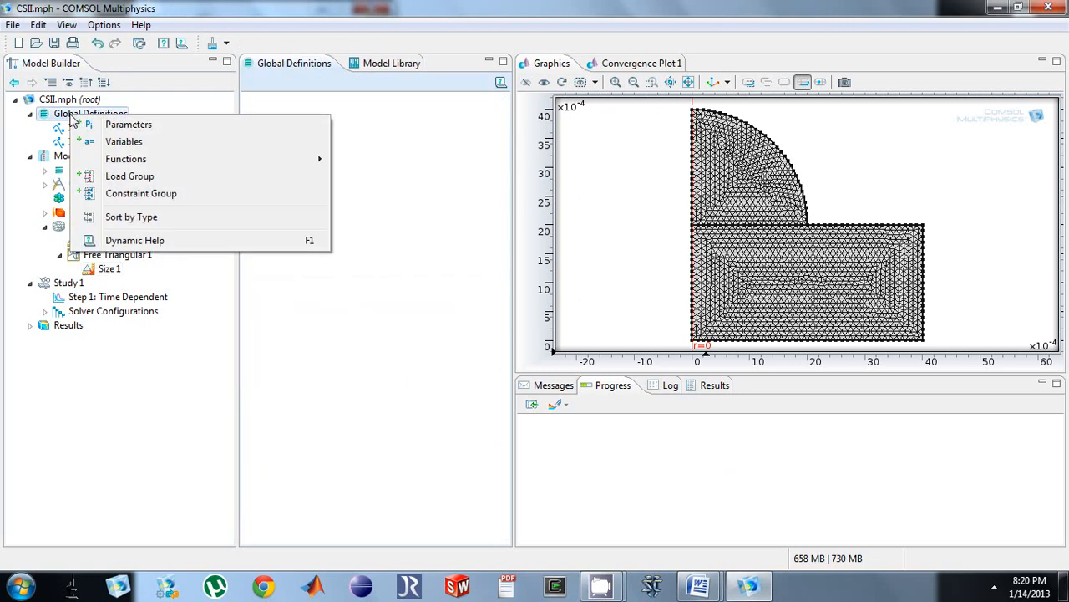
{"action": "left_click", "coordinate": [128, 123]}
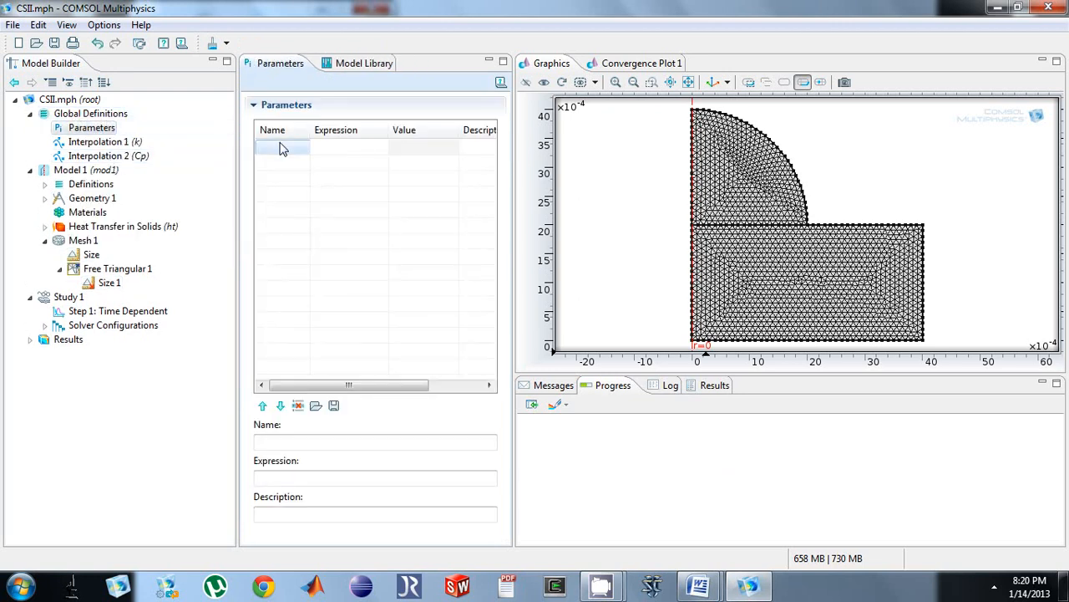
{"action": "type", "text": ".0001"}
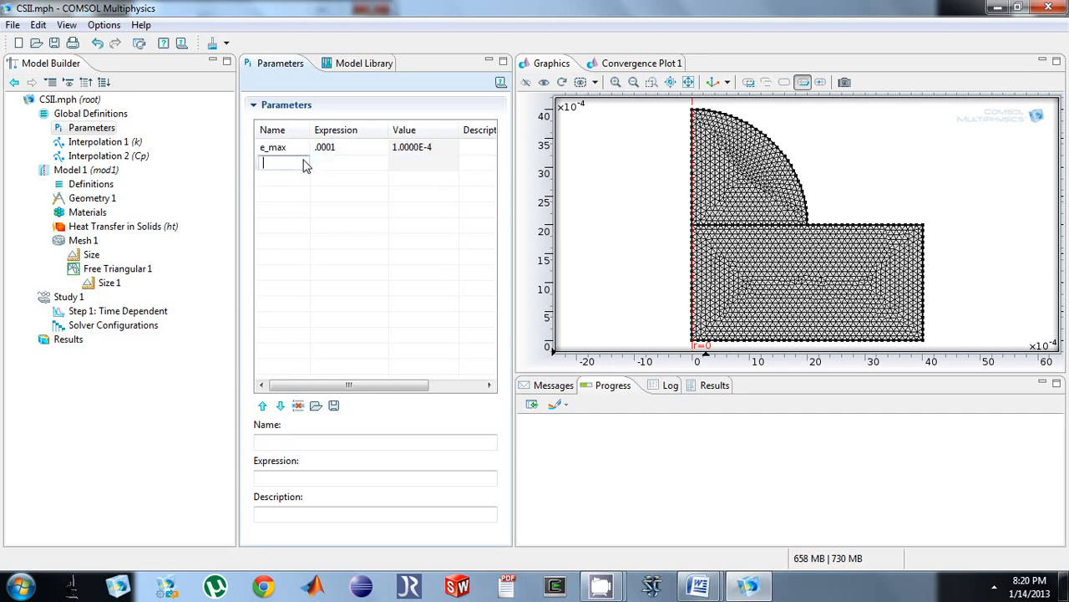
{"action": "left_click", "coordinate": [84, 241]}
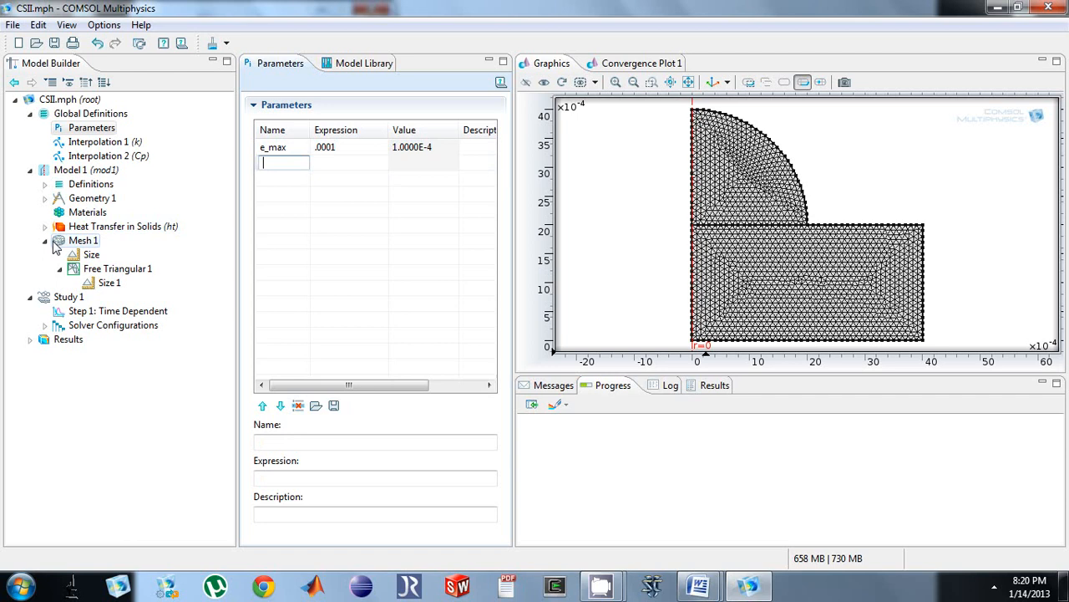
{"action": "left_click", "coordinate": [45, 240]}
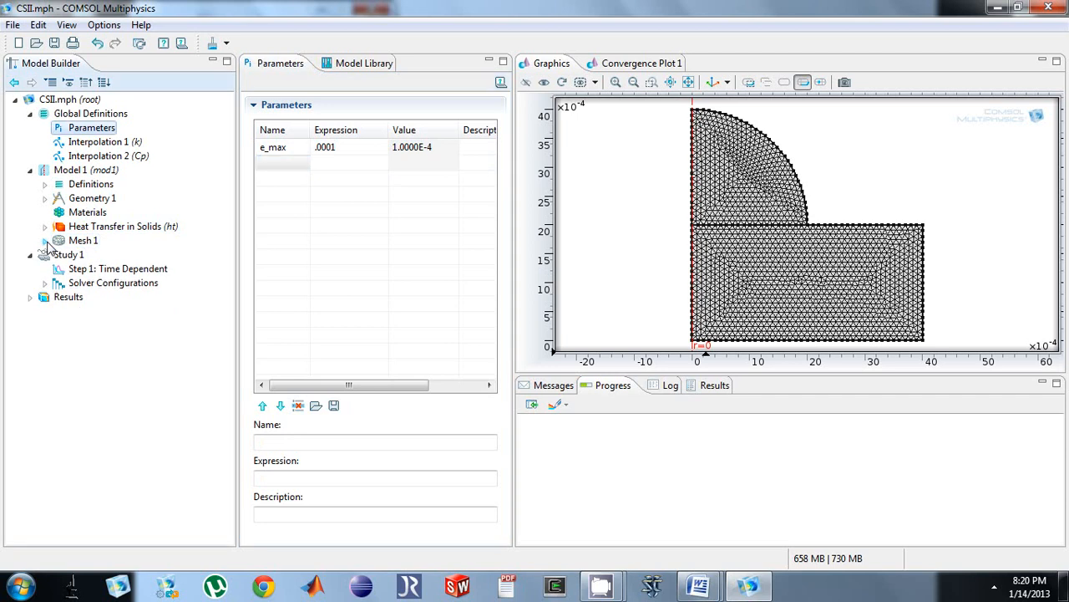
Step: Add a Parametric Sweep to Study 1 over e_max with values .005, .001, .0005, .0001
{"action": "right_click", "coordinate": [68, 254]}
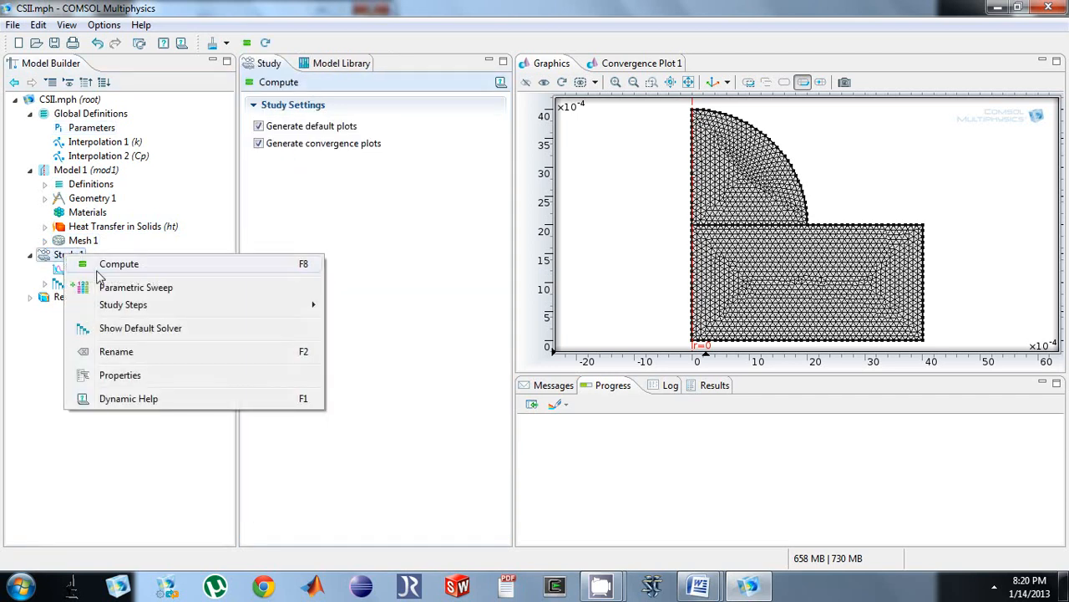
{"action": "left_click", "coordinate": [137, 287]}
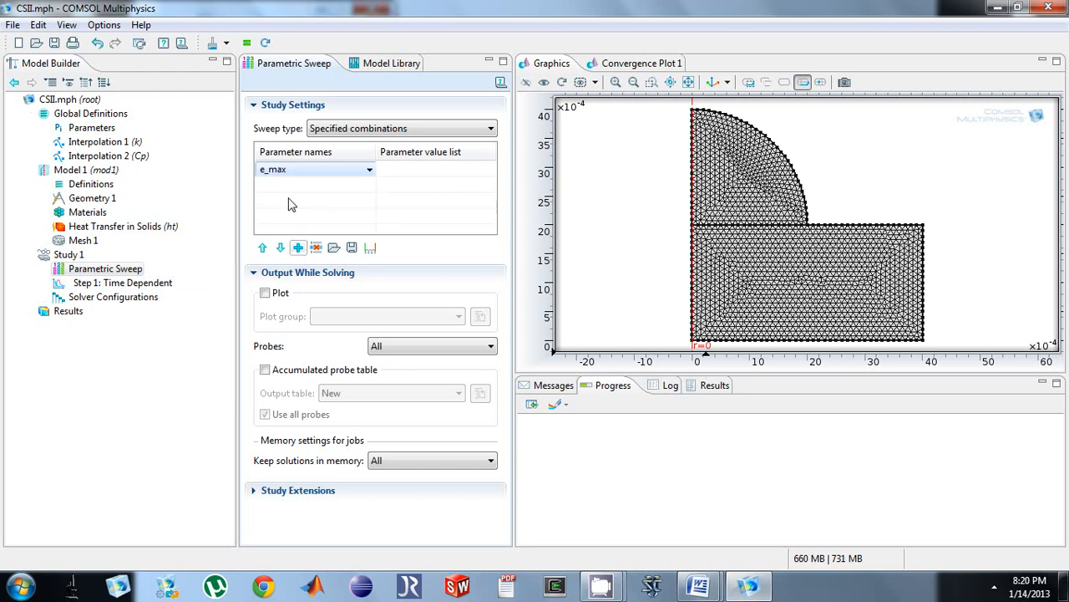
{"action": "left_click", "coordinate": [314, 171]}
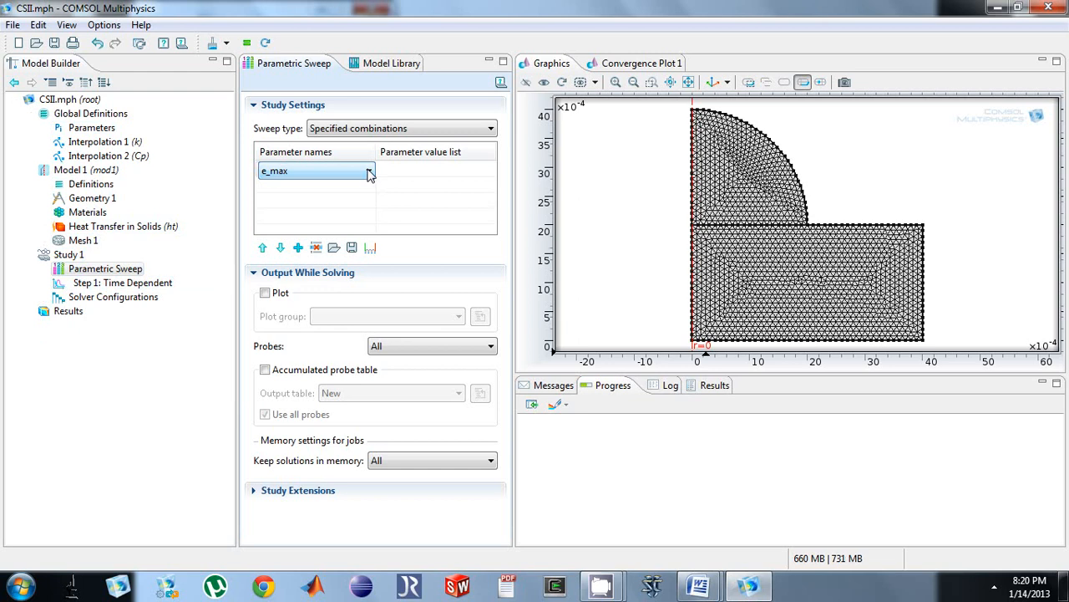
{"action": "type", "text": ".0001"}
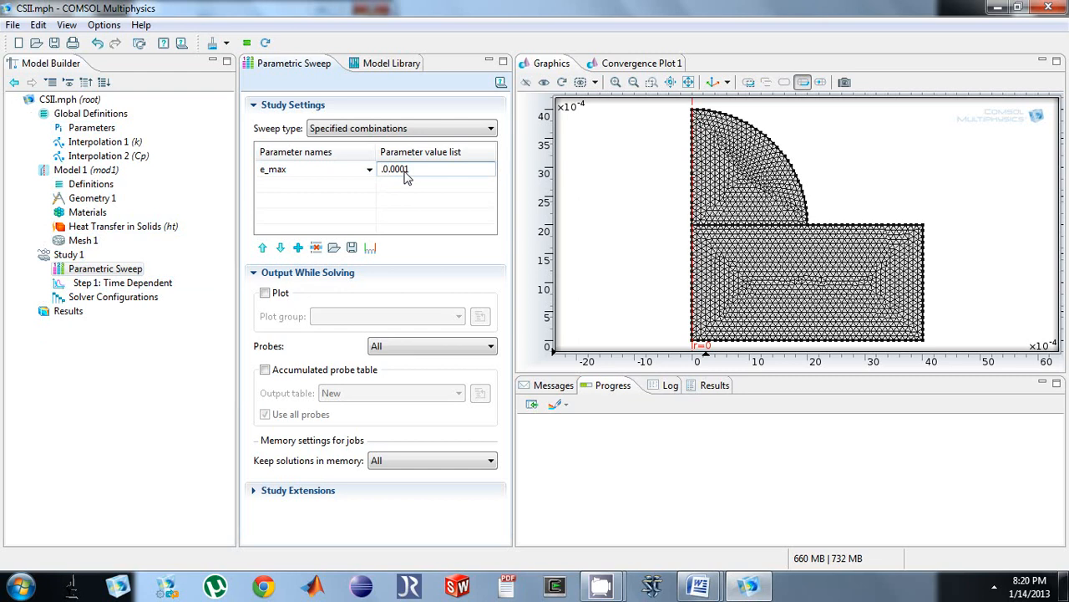
{"action": "type", "text": "005 .001 .0005"}
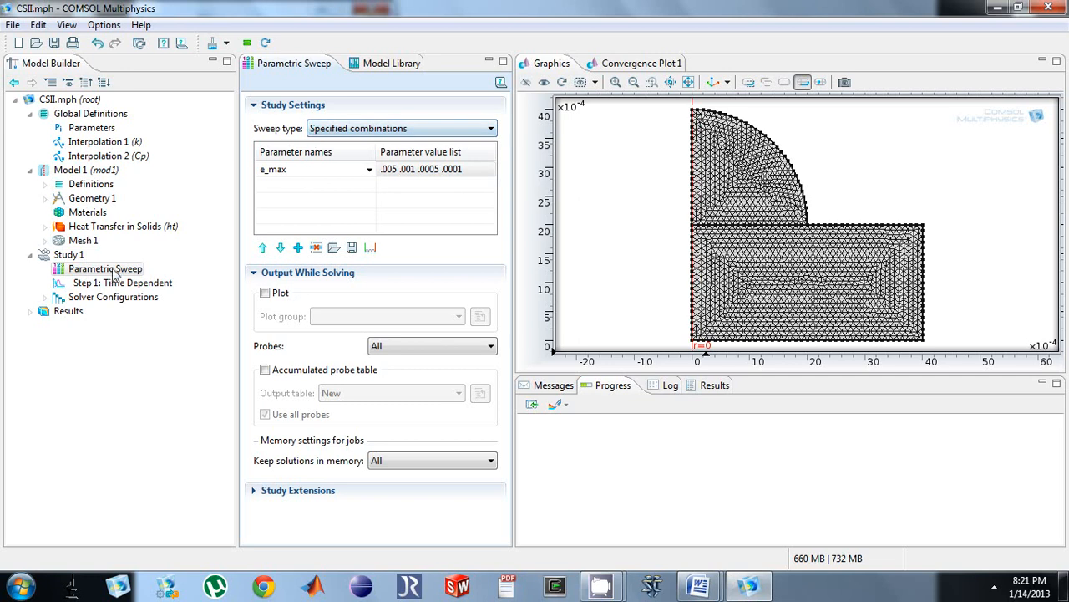
Step: Compute Study 1 across the sweep, watching solver progress to the 3D temperature plot
{"action": "right_click", "coordinate": [68, 254]}
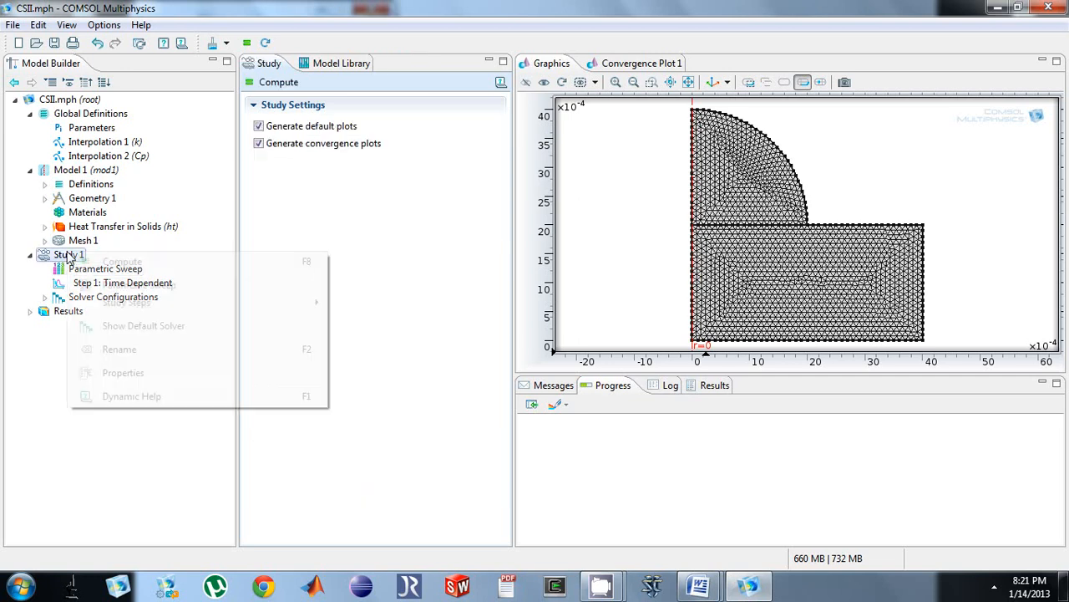
{"action": "left_click", "coordinate": [122, 261]}
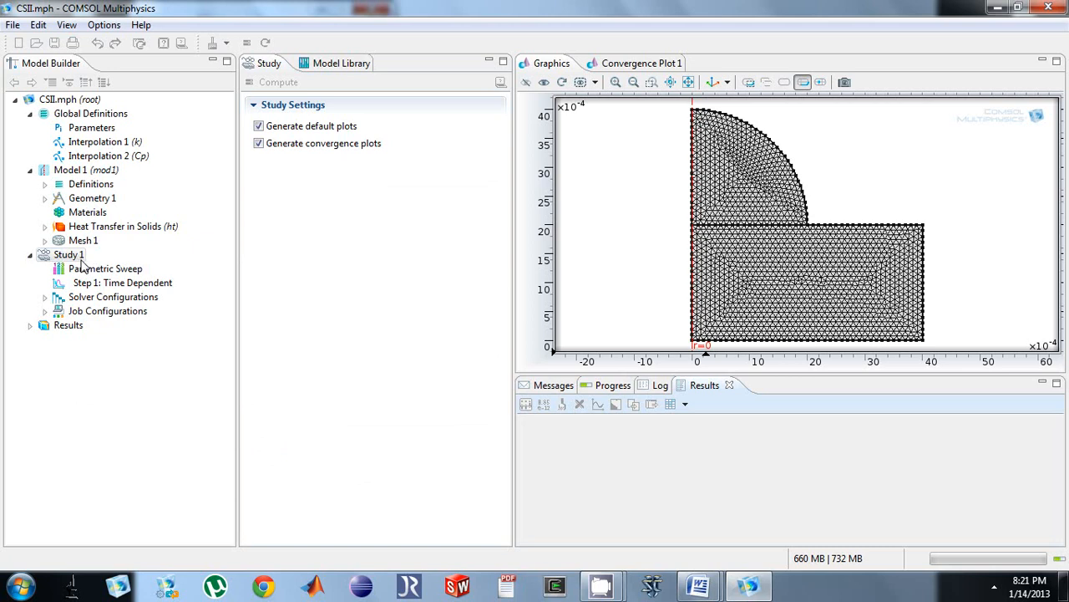
{"action": "left_click", "coordinate": [612, 384]}
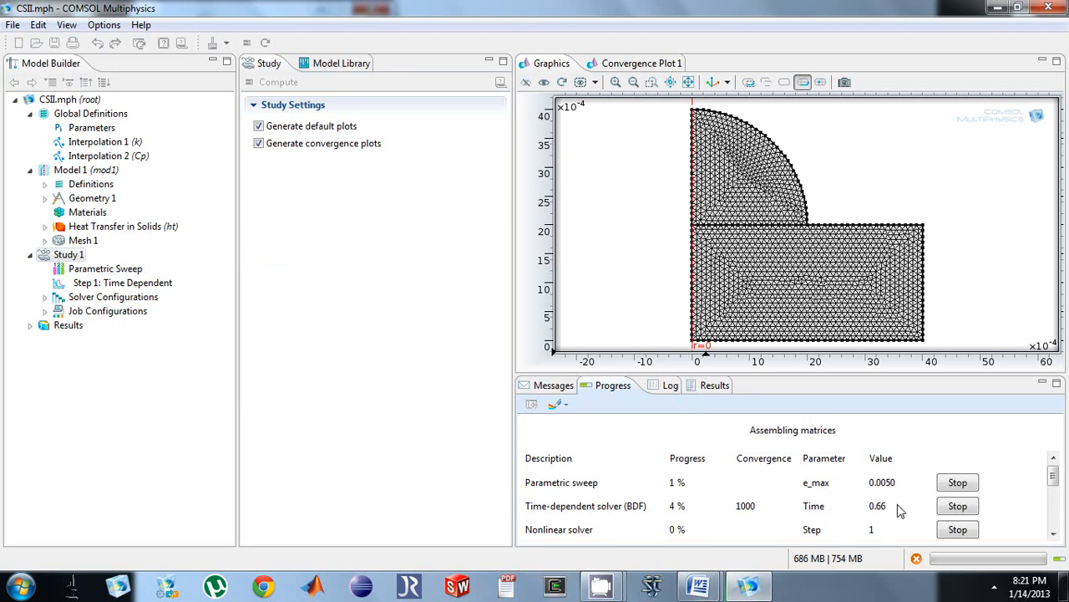
{"action": "left_click", "coordinate": [996, 585]}
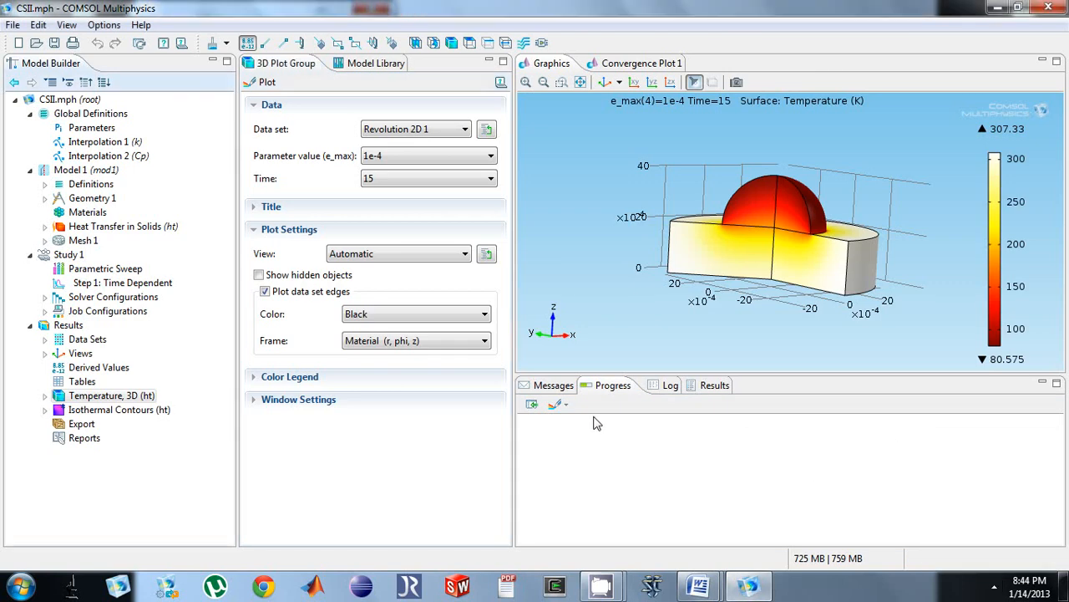
{"action": "mouse_move", "coordinate": [280, 361]}
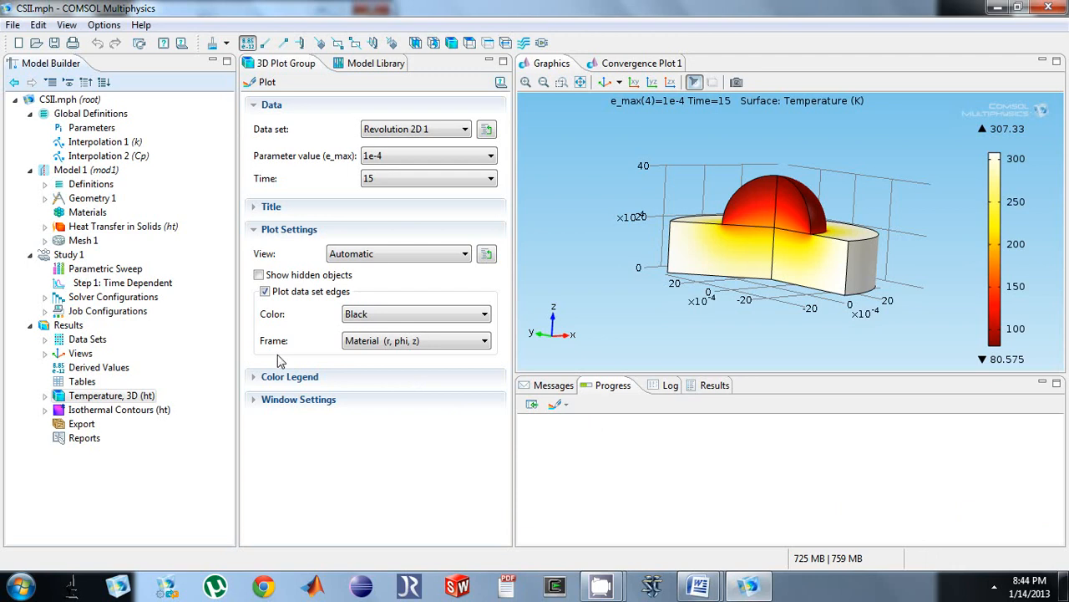
Step: Add a Cut Point 2D data set at r = 10e-4, z = 30e-4 and plot the point on the geometry
{"action": "left_click", "coordinate": [87, 337]}
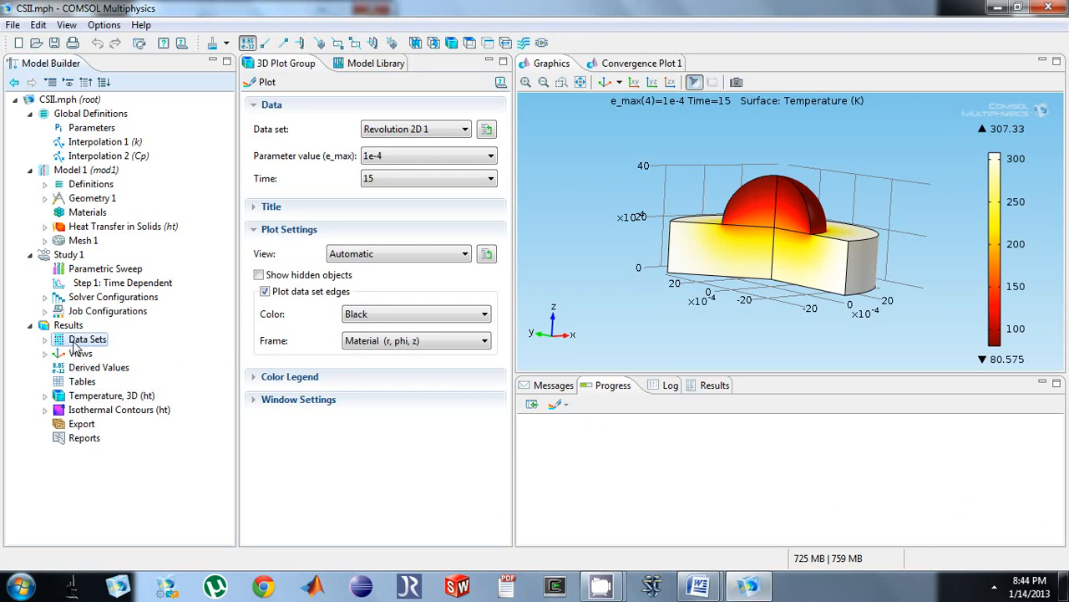
{"action": "right_click", "coordinate": [87, 337]}
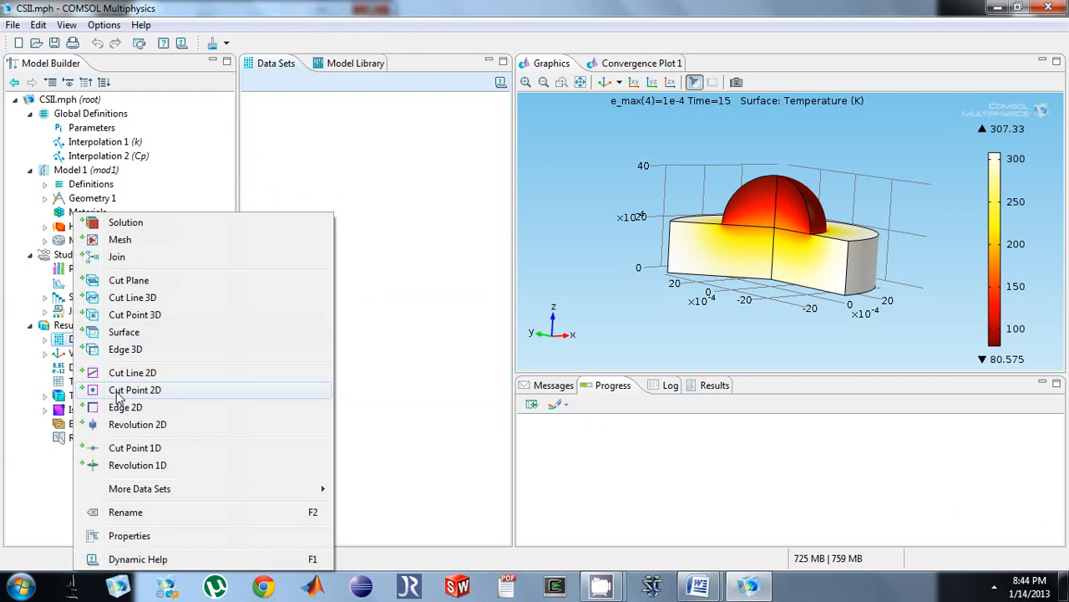
{"action": "left_click", "coordinate": [134, 390]}
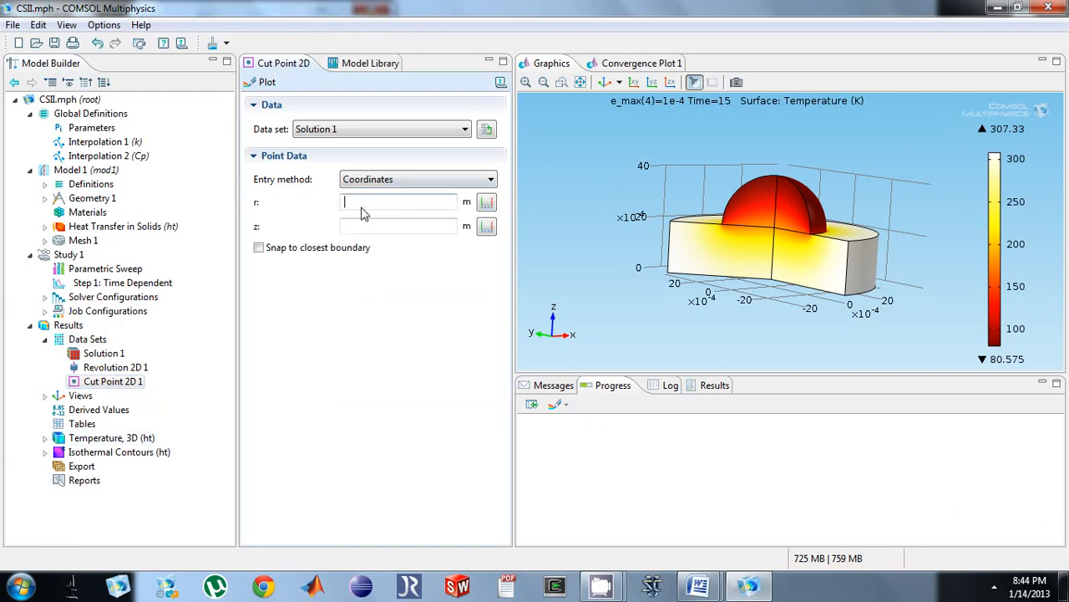
{"action": "type", "text": "10e-4"}
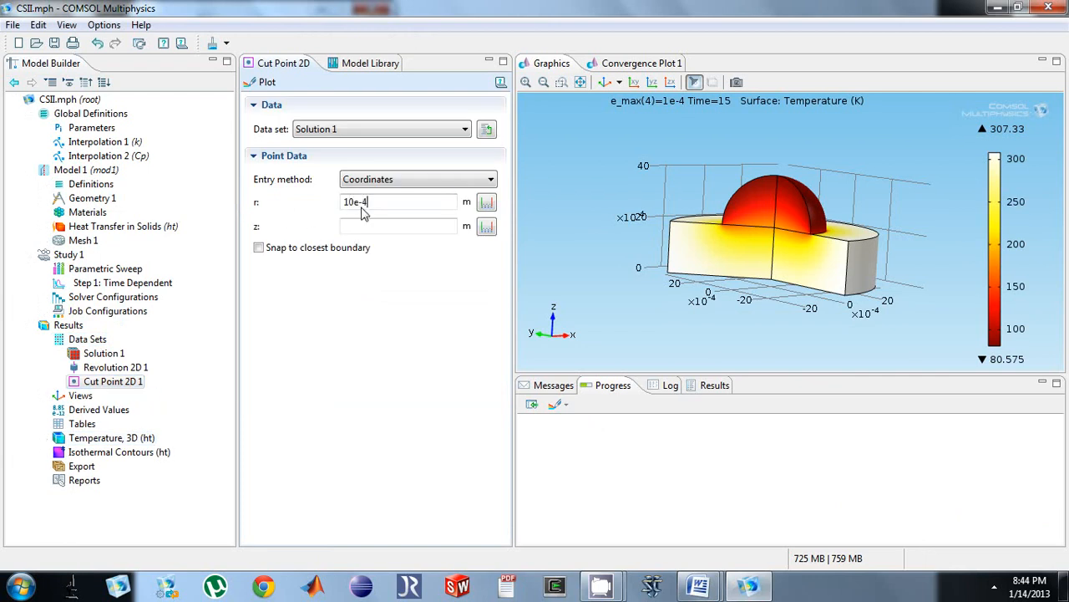
{"action": "type", "text": "30"}
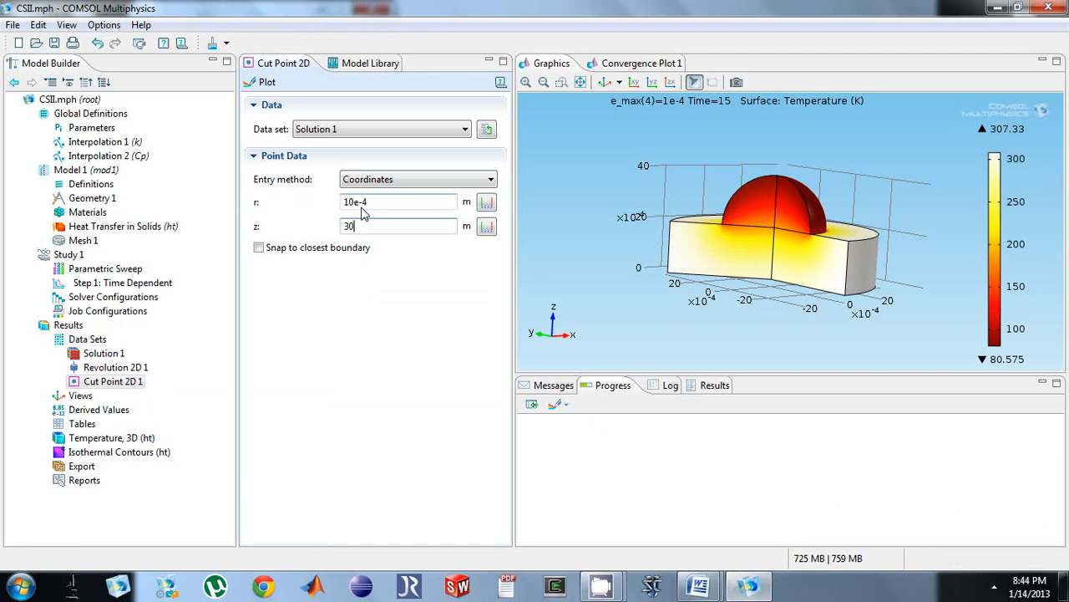
{"action": "left_click", "coordinate": [261, 82]}
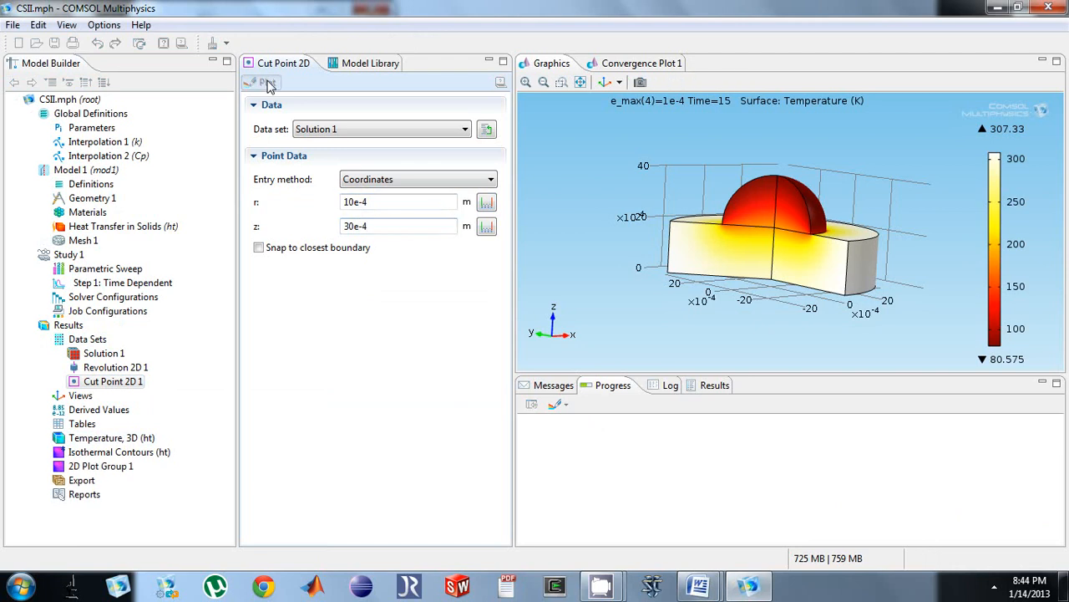
{"action": "left_click", "coordinate": [87, 338]}
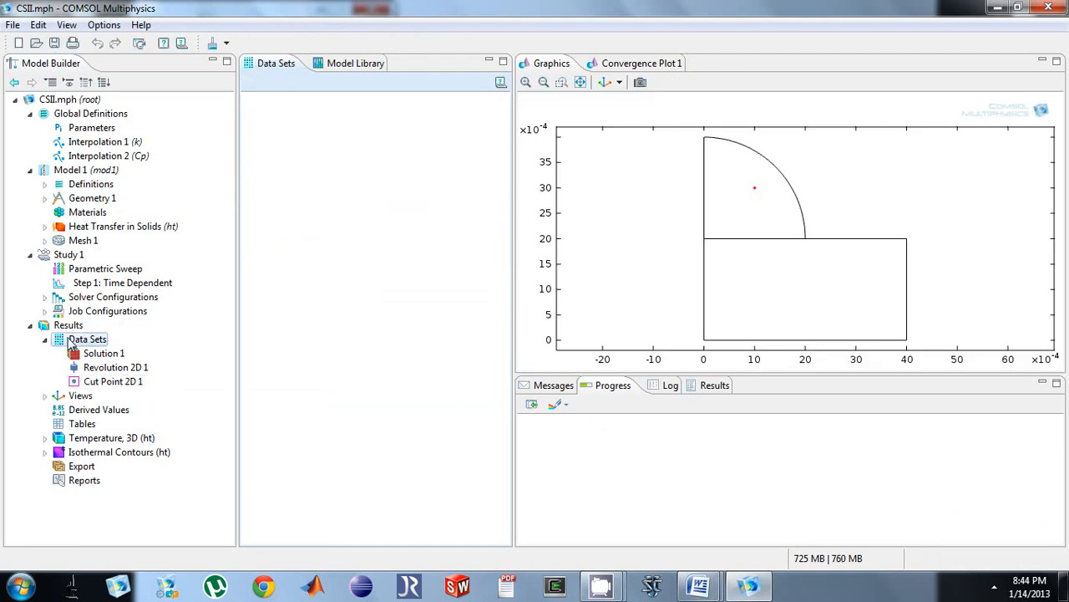
Step: Add a 1D Plot Group with a Point Graph on Cut Point 2D 1 and plot temperature vs time
{"action": "left_click", "coordinate": [67, 324]}
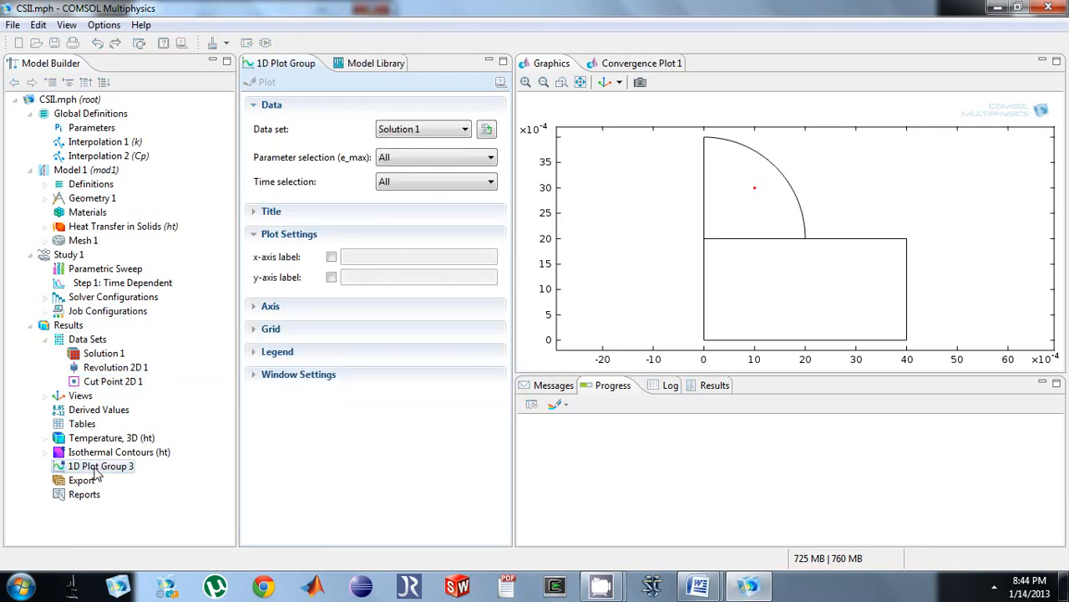
{"action": "right_click", "coordinate": [100, 465]}
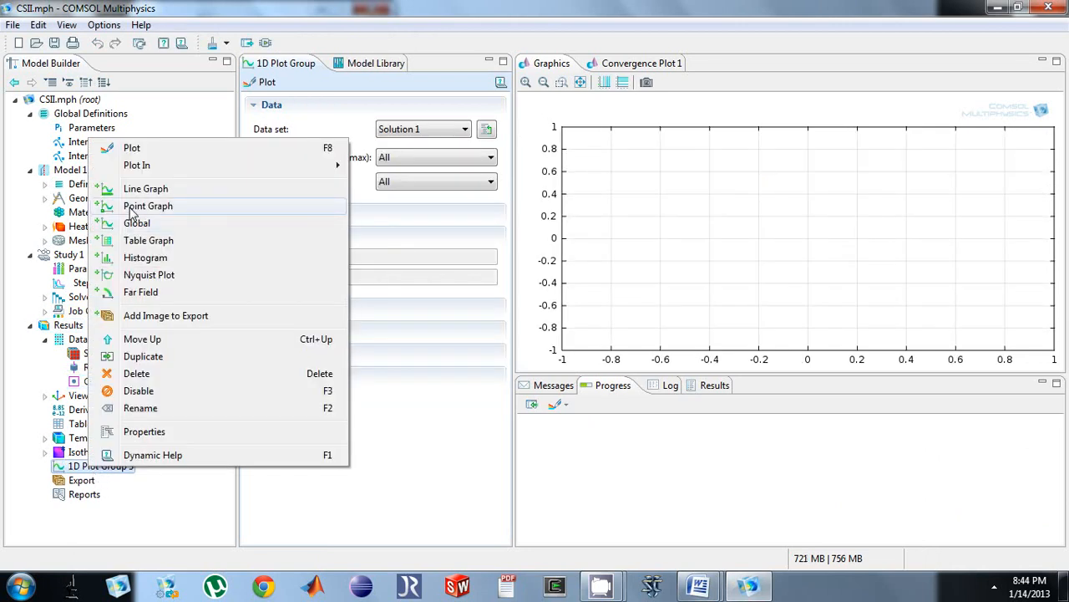
{"action": "left_click", "coordinate": [147, 205]}
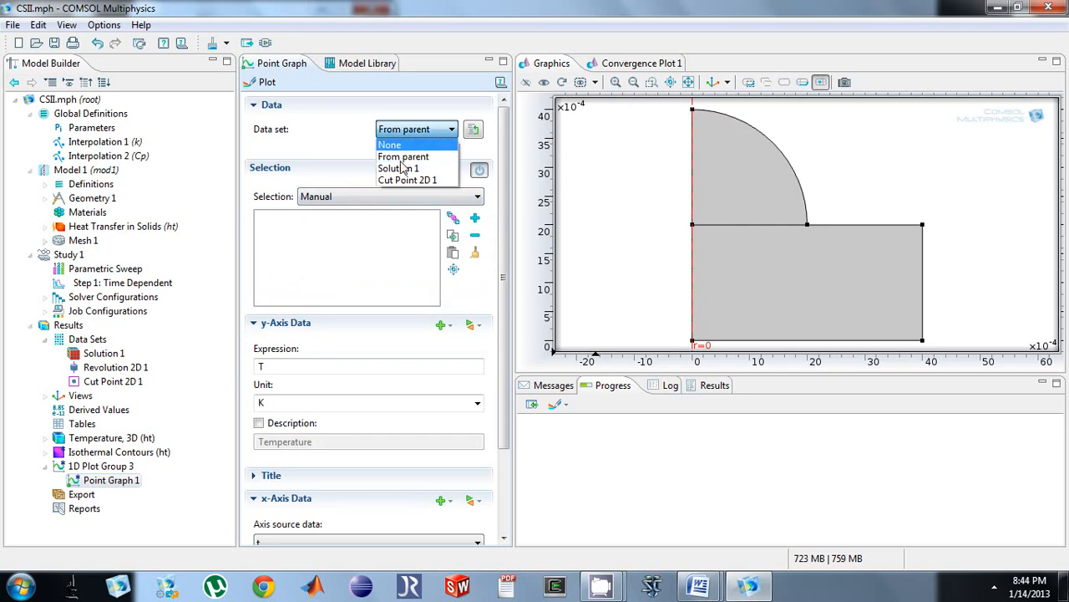
{"action": "left_click", "coordinate": [408, 180]}
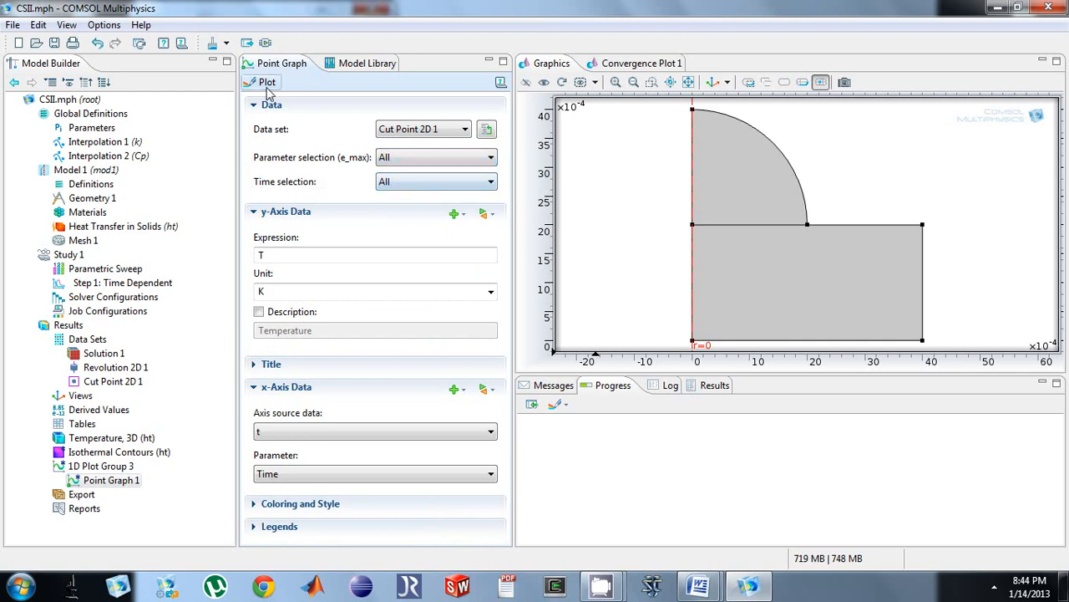
{"action": "left_click", "coordinate": [268, 82]}
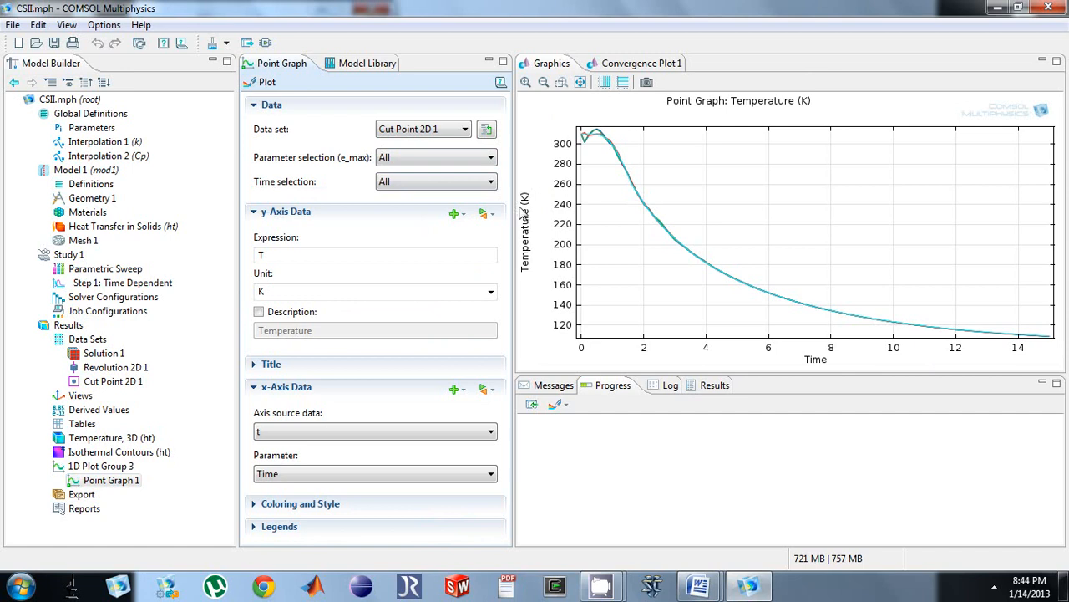
Step: Enable Show legends so the curves are labelled 0.005, 0.001, 5e-4 and 1e-4
{"action": "scroll", "scroll_direction": "down", "scroll_amount": 3}
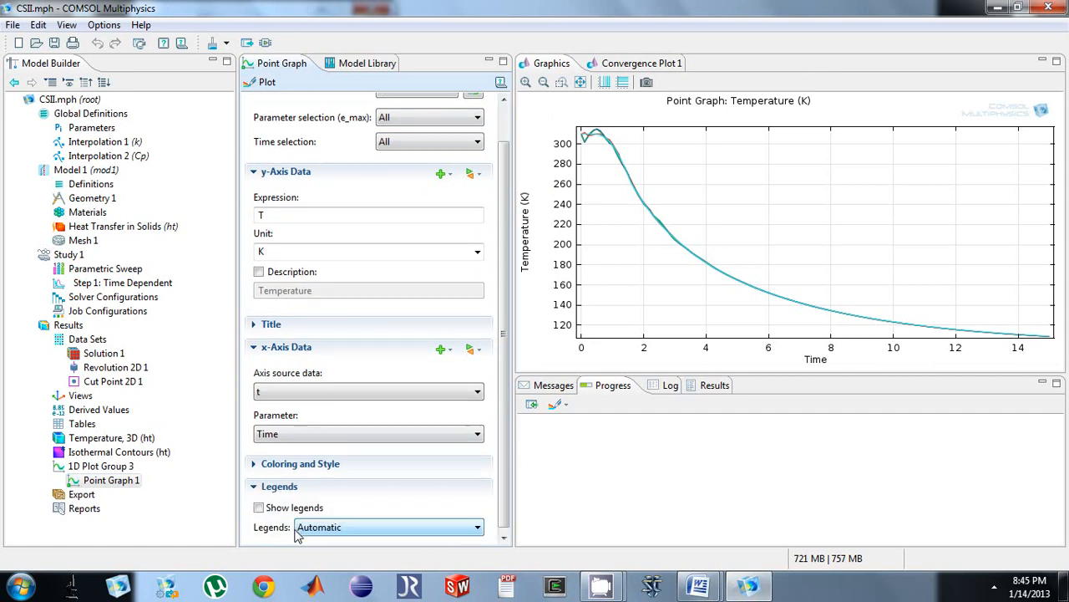
{"action": "left_click", "coordinate": [259, 508]}
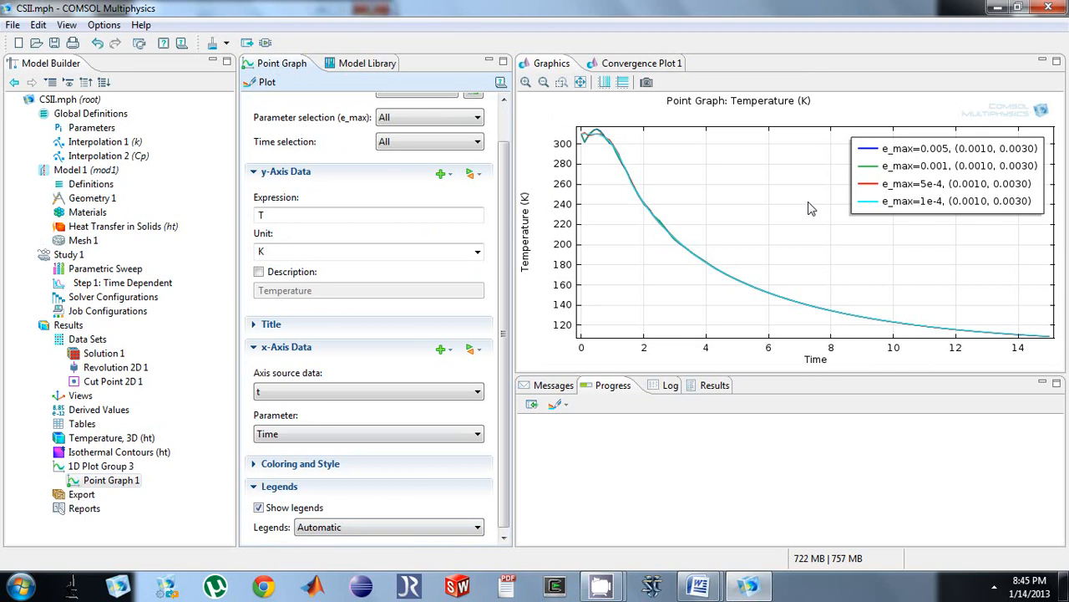
{"action": "mouse_move", "coordinate": [919, 195]}
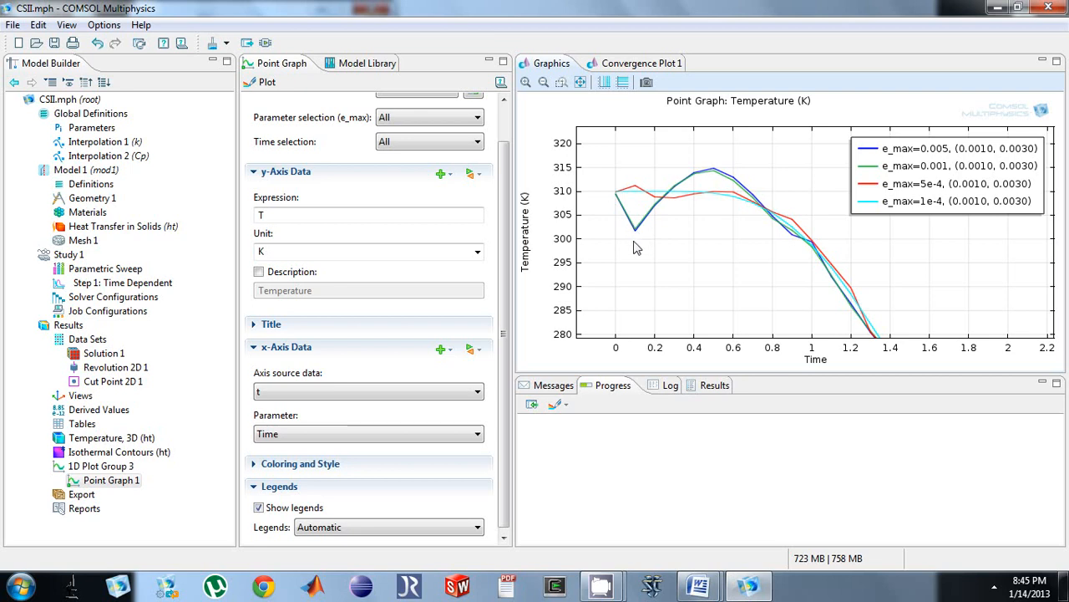
{"action": "mouse_move", "coordinate": [639, 241]}
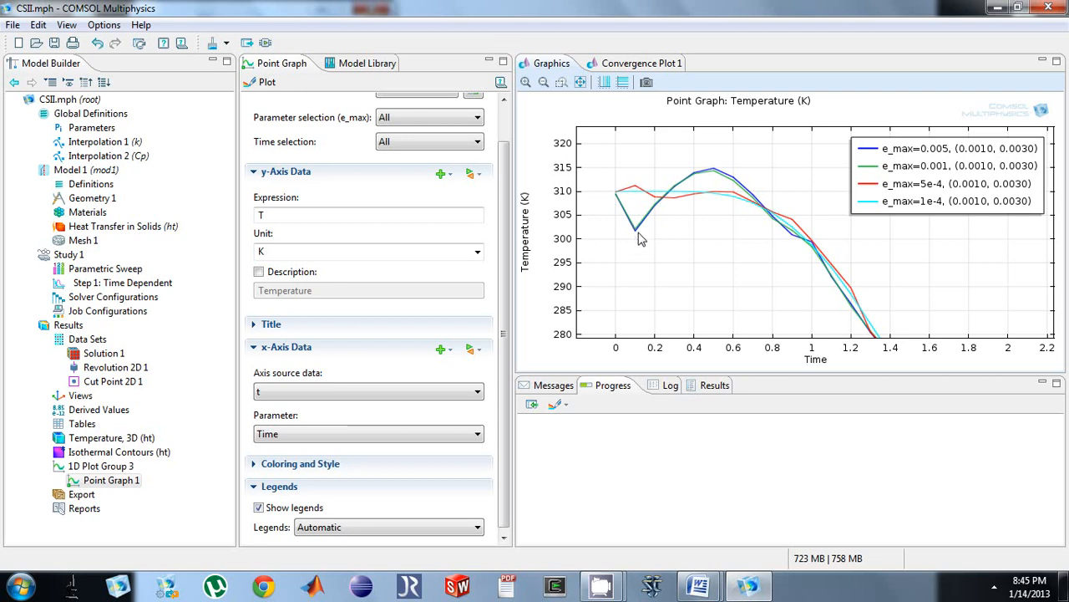
{"action": "mouse_move", "coordinate": [655, 208]}
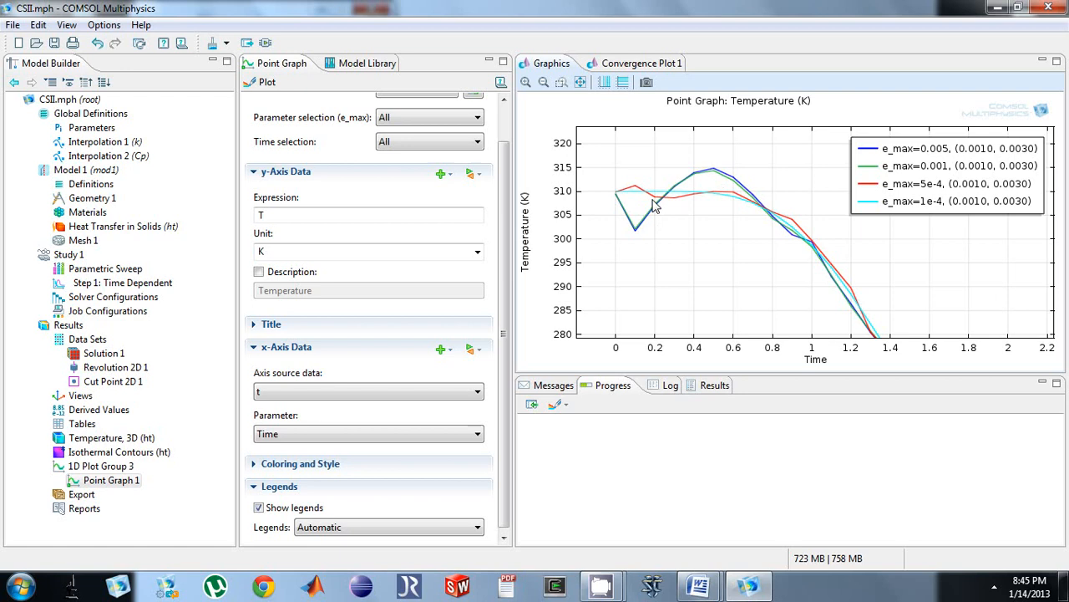
{"action": "mouse_move", "coordinate": [621, 211]}
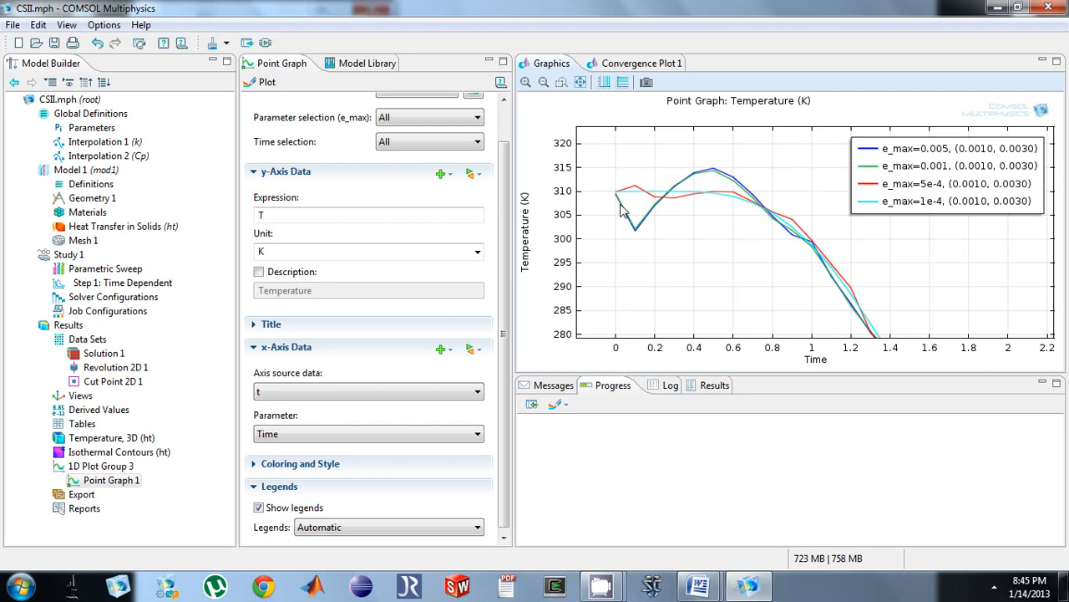
{"action": "mouse_move", "coordinate": [762, 42]}
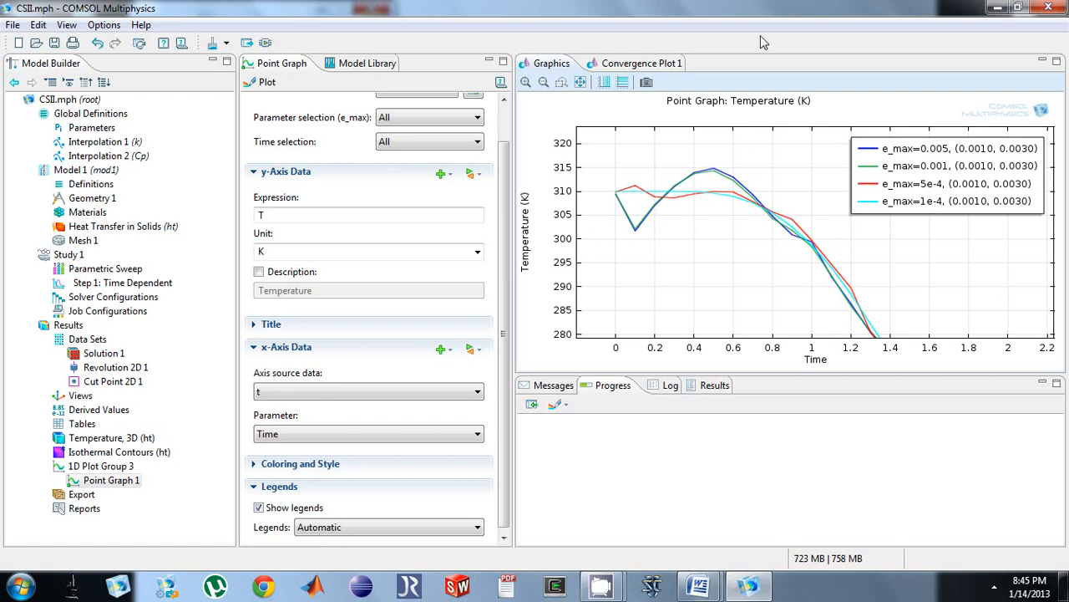
{"action": "mouse_move", "coordinate": [727, 91]}
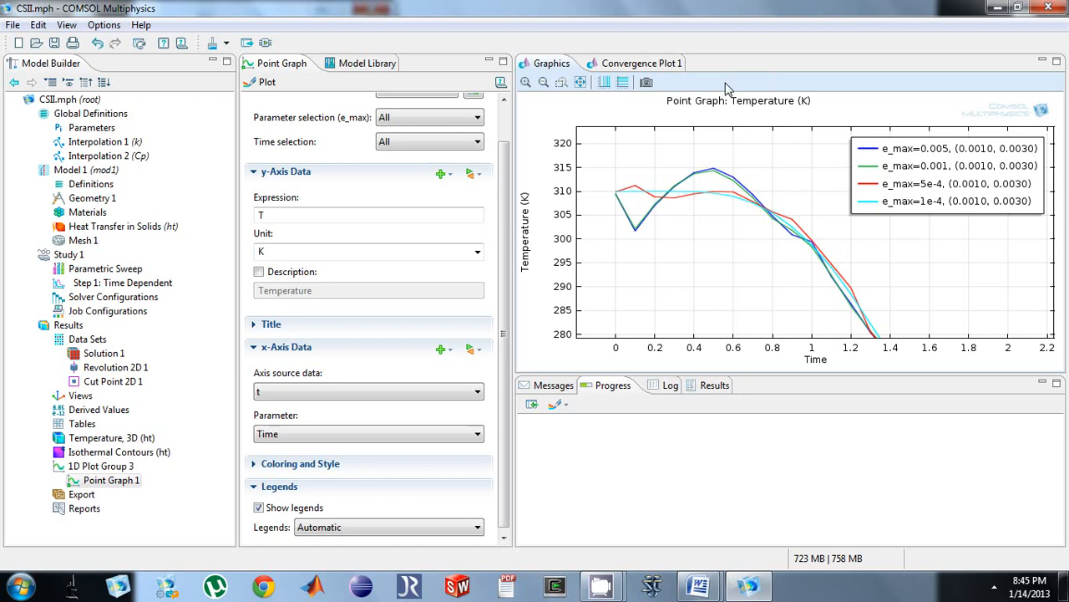